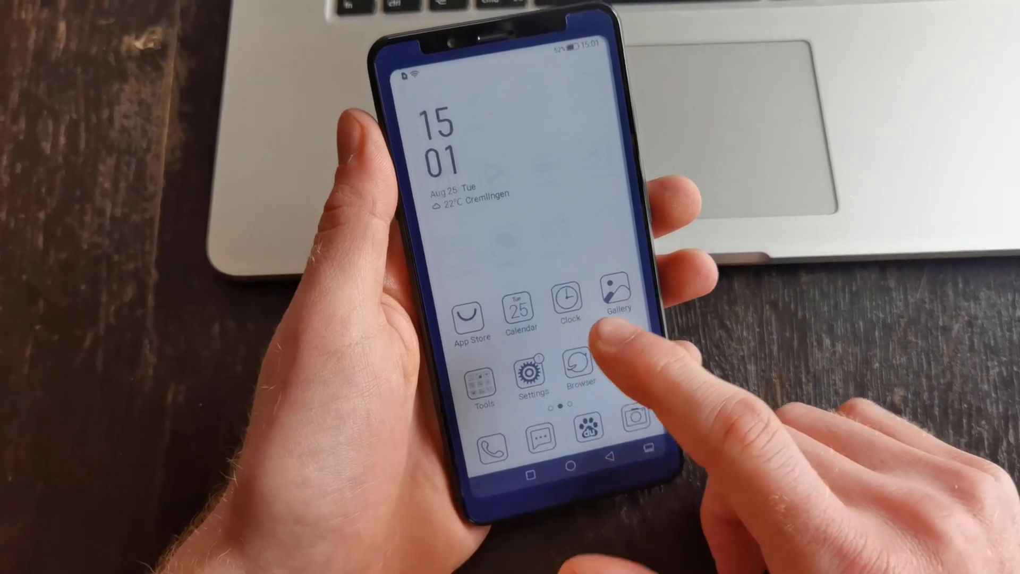
# Go from the home screen into Settings and reach the About phone entry.
pyautogui.hscroll(-3)
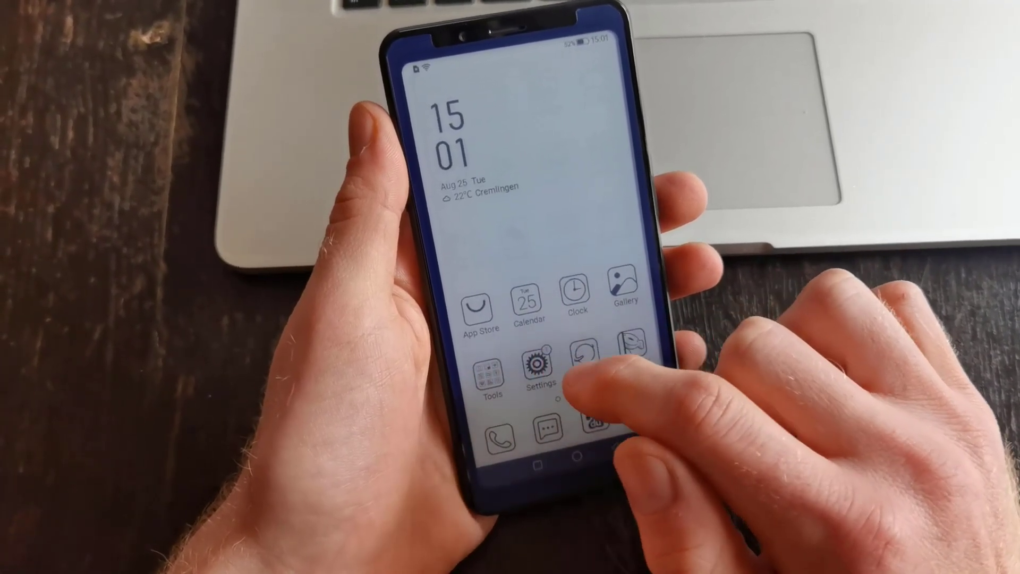
pyautogui.click(537, 370)
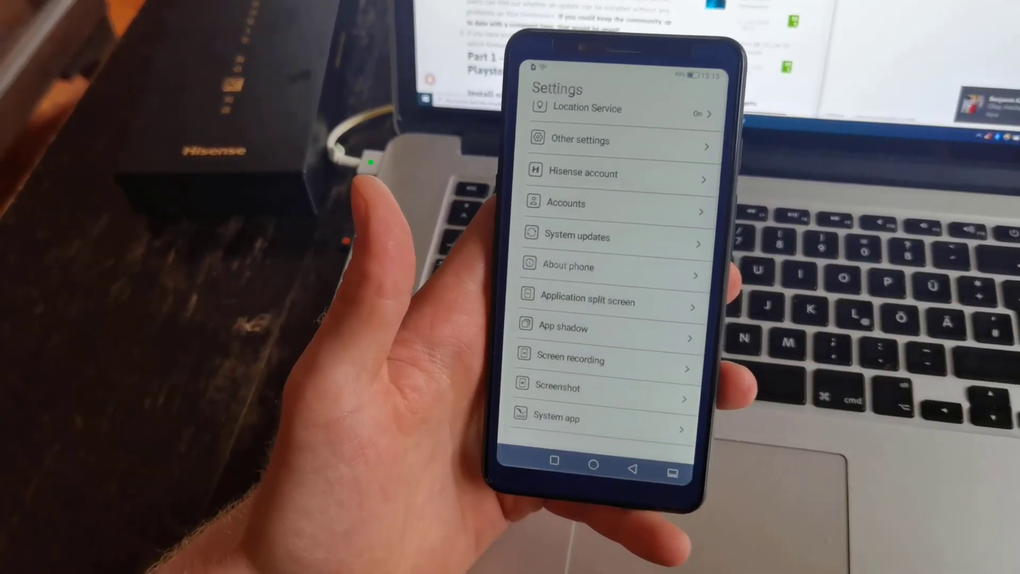
pyautogui.click(584, 236)
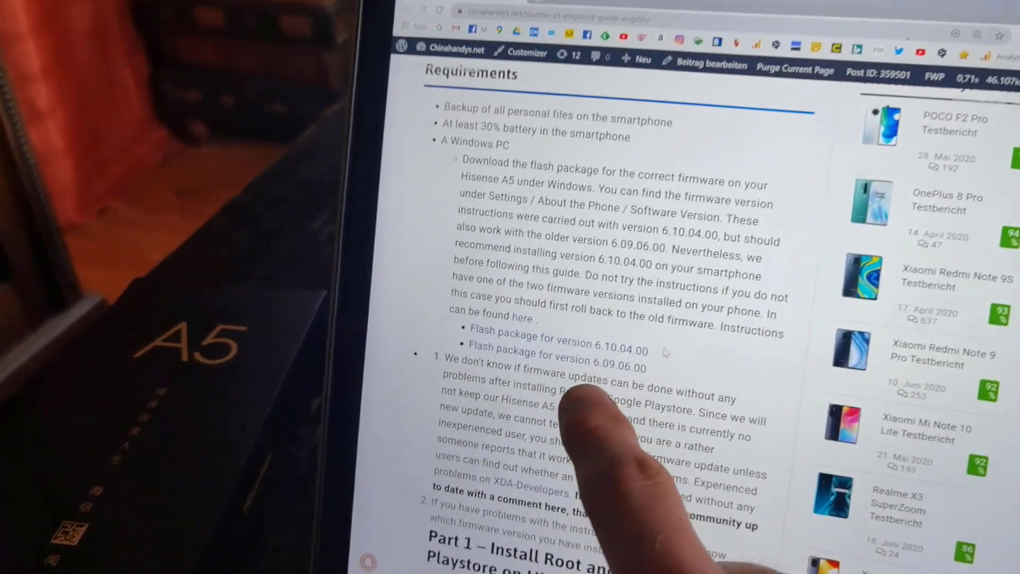
# Scroll the guide to the Requirements section with the 6.10.04.00 and 6.09.06.00 flash package links.
pyautogui.scroll(-3)
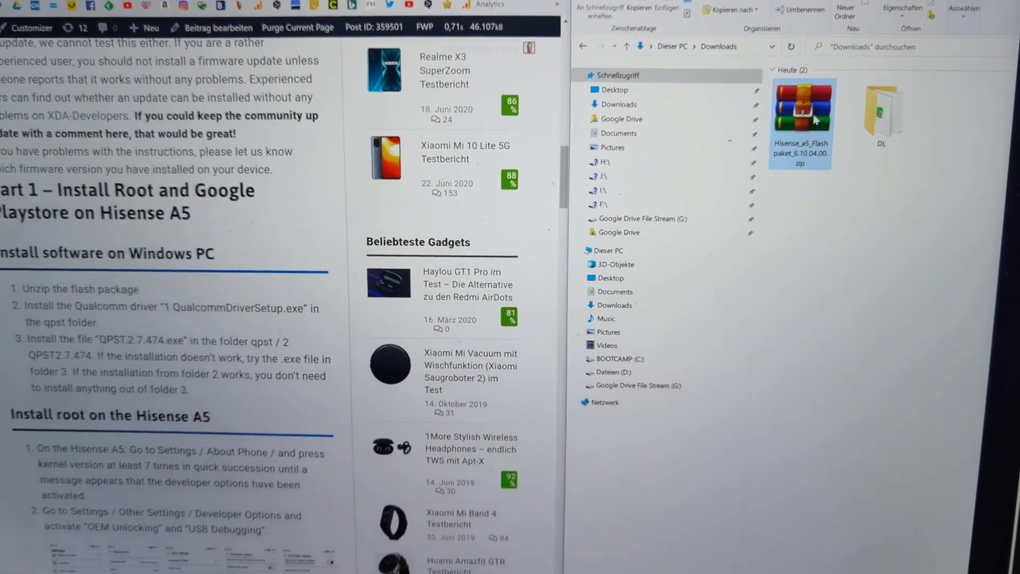
# Extract the Hisense A5 flash package zip and enter its qpst folder.
pyautogui.rightClick(802, 114)
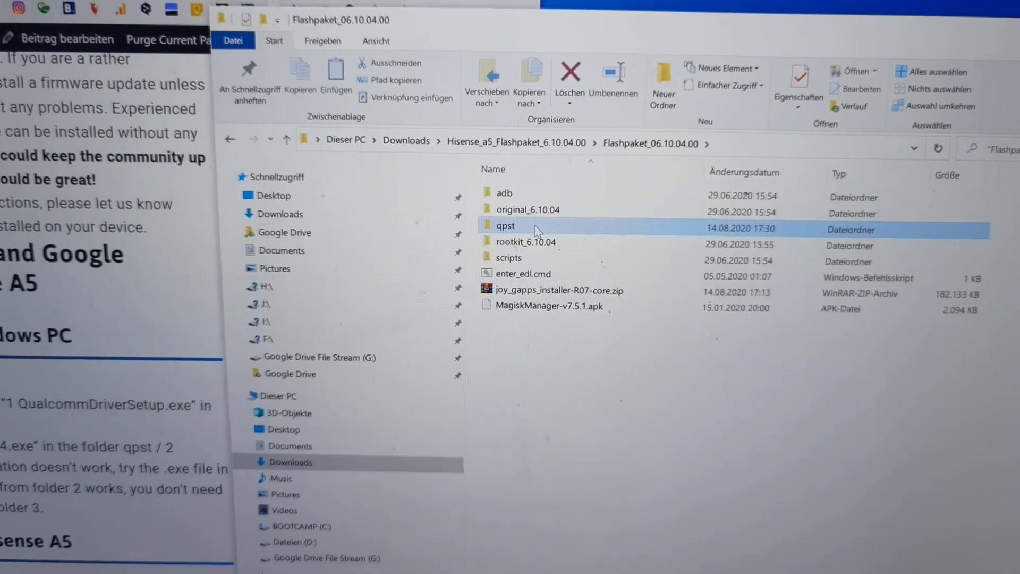
pyautogui.doubleClick(505, 225)
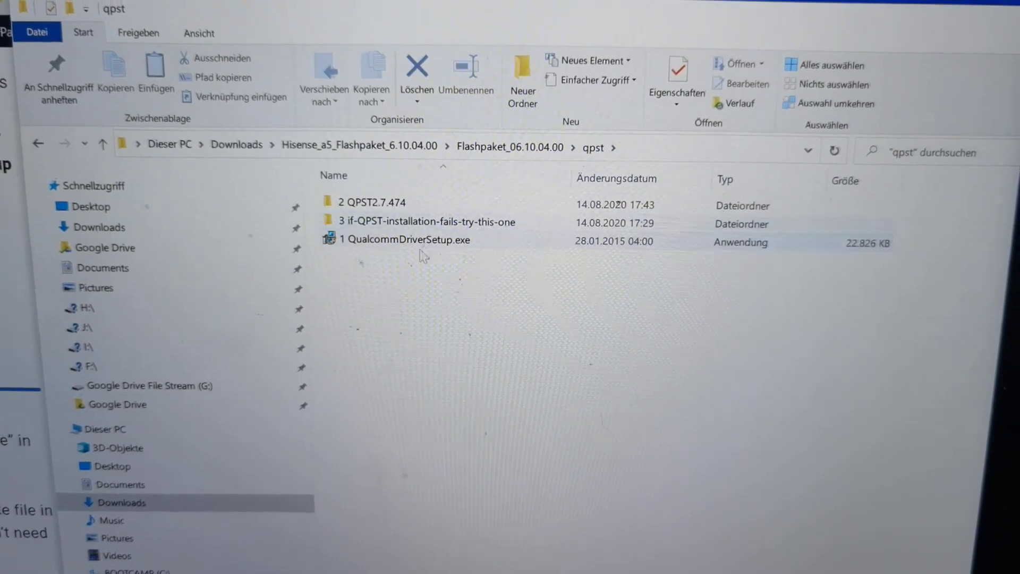
# Run QualcommDriverSetup.exe, dismiss the already-installed notice, and enter the QPST 2.7.474 folder.
pyautogui.click(400, 229)
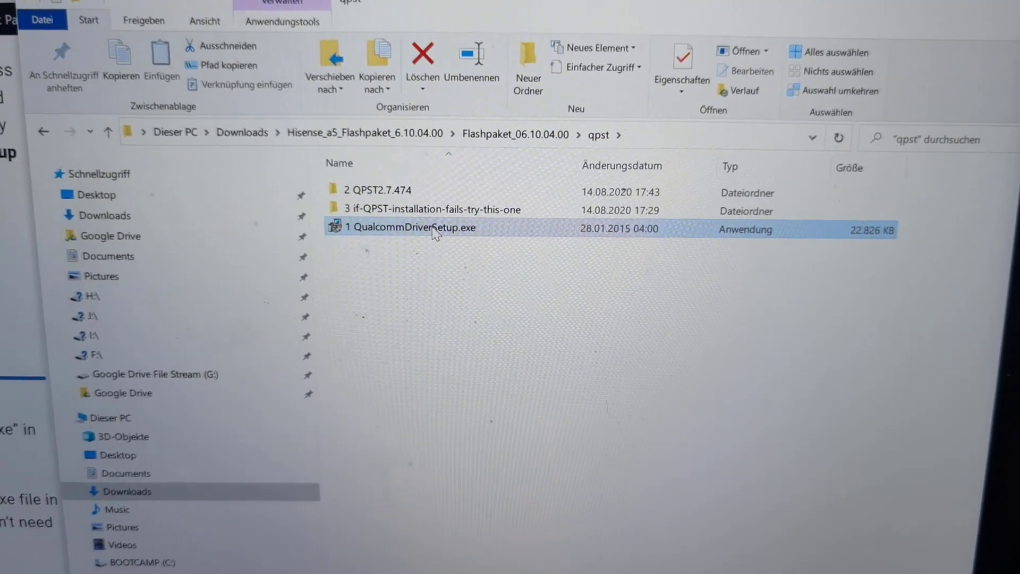
pyautogui.doubleClick(413, 226)
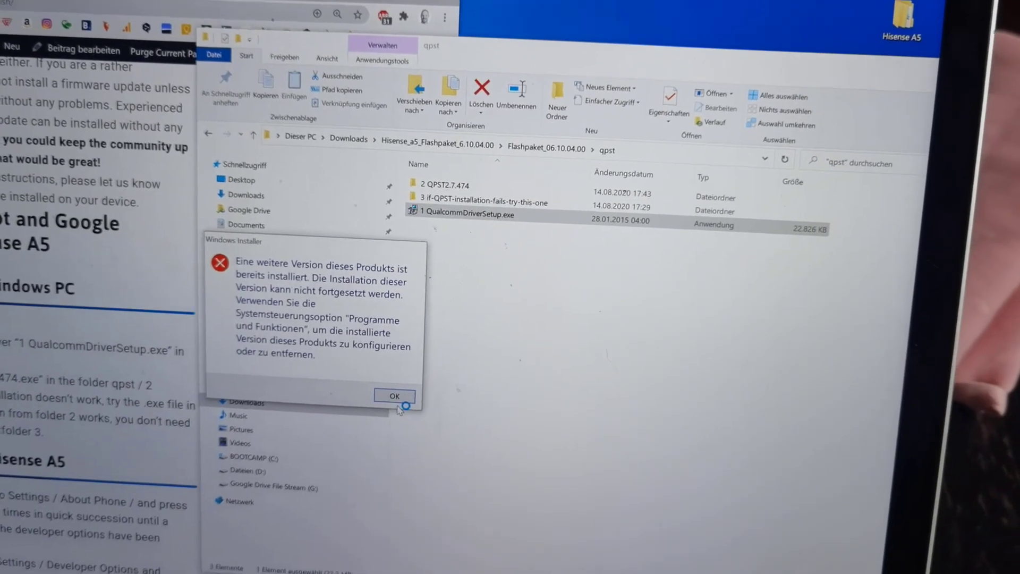
pyautogui.click(394, 396)
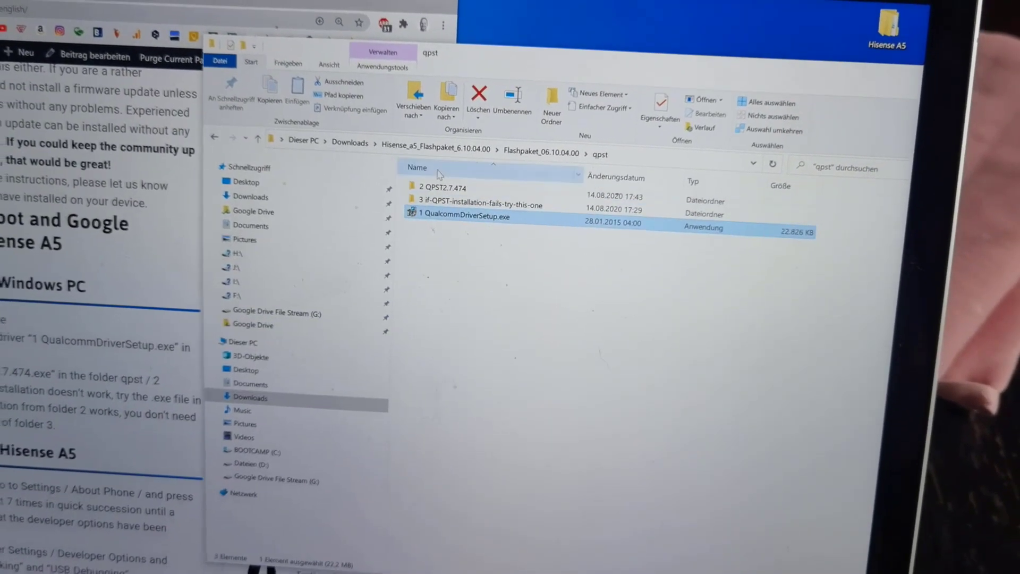
pyautogui.doubleClick(443, 187)
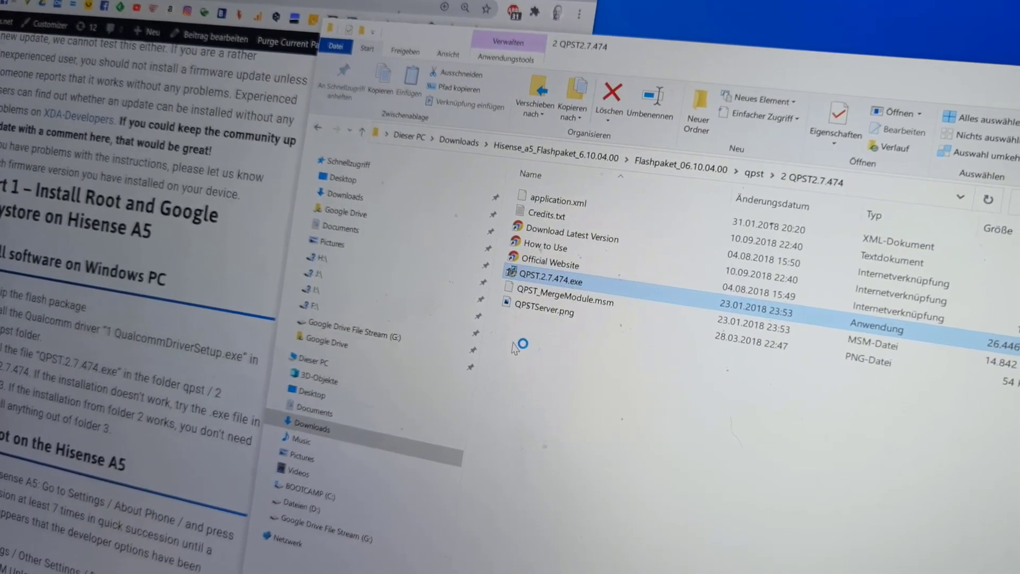
# Run QPST.2.7.474.exe and install QPST 2.7 to the default folder through to Finish.
pyautogui.doubleClick(549, 281)
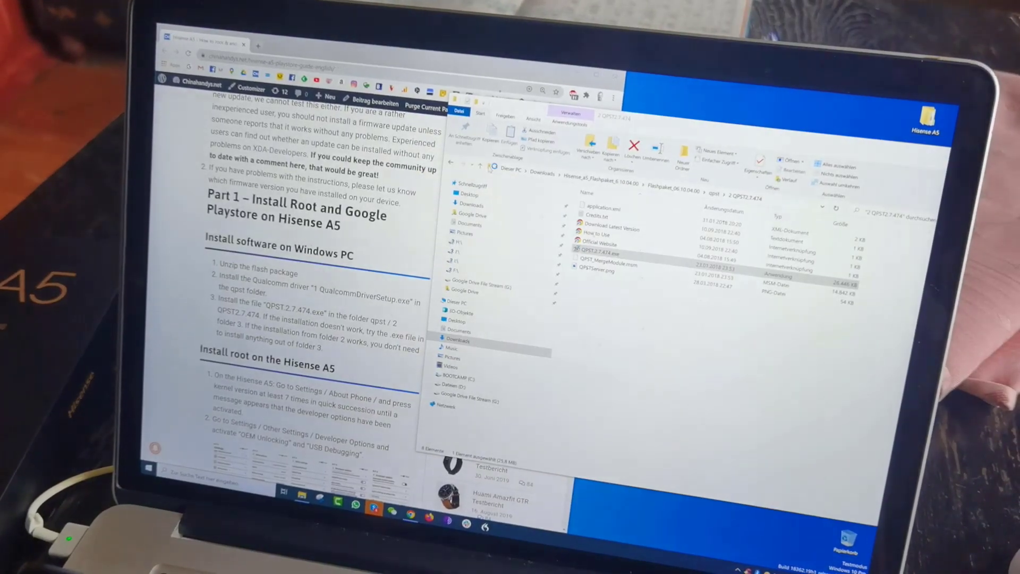
pyautogui.doubleClick(603, 252)
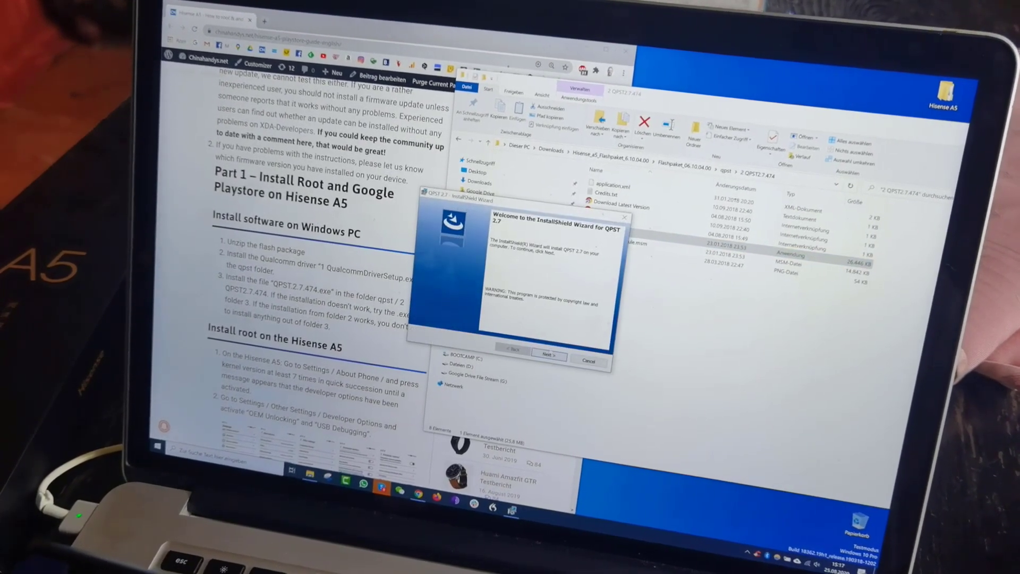
pyautogui.click(548, 355)
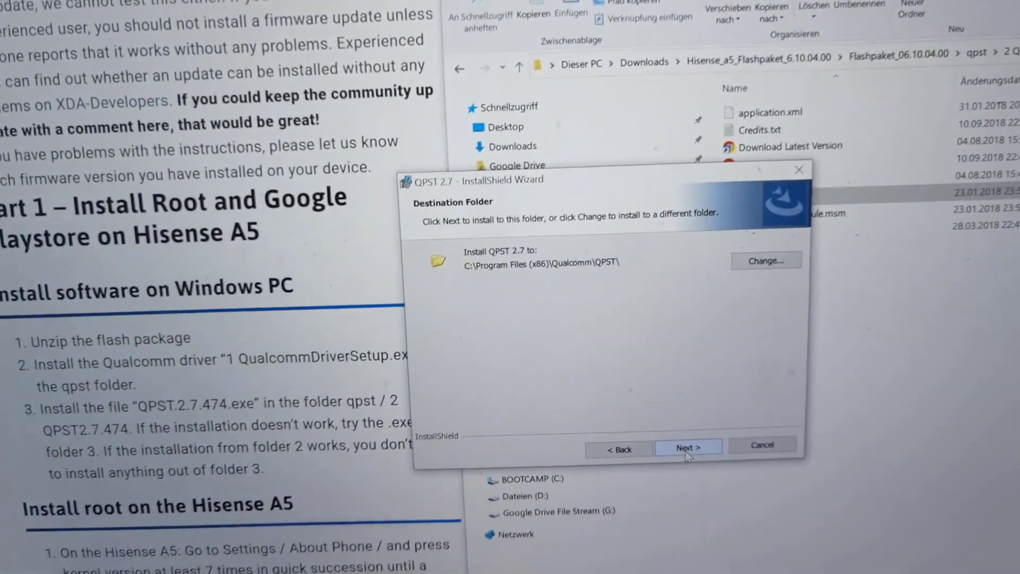
pyautogui.click(689, 447)
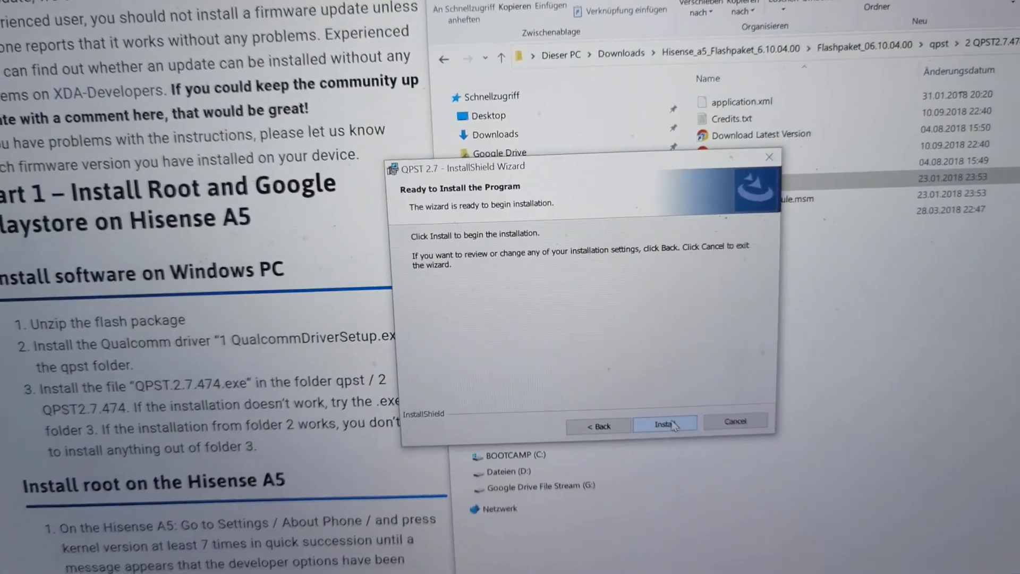
pyautogui.click(665, 425)
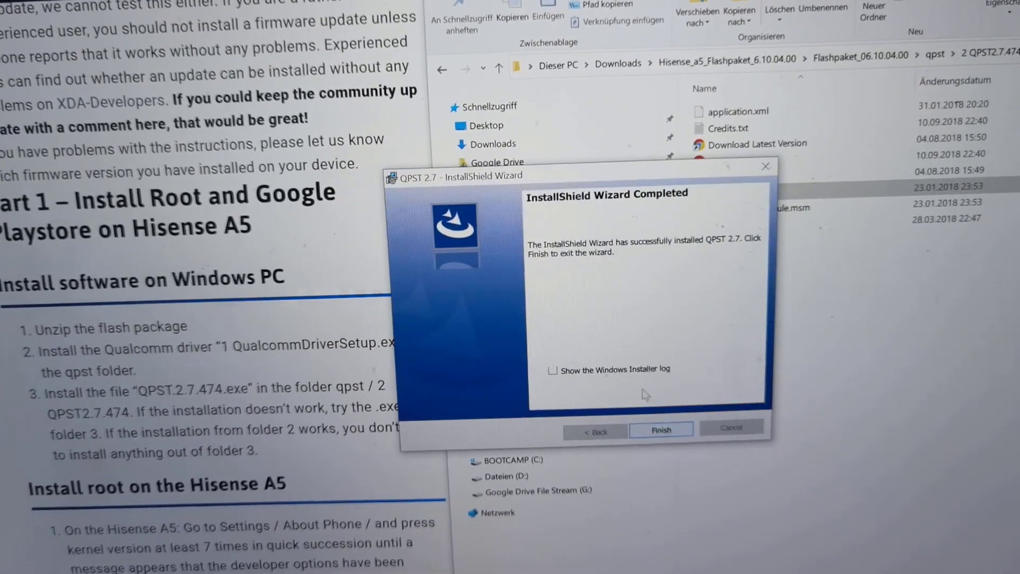
pyautogui.click(661, 429)
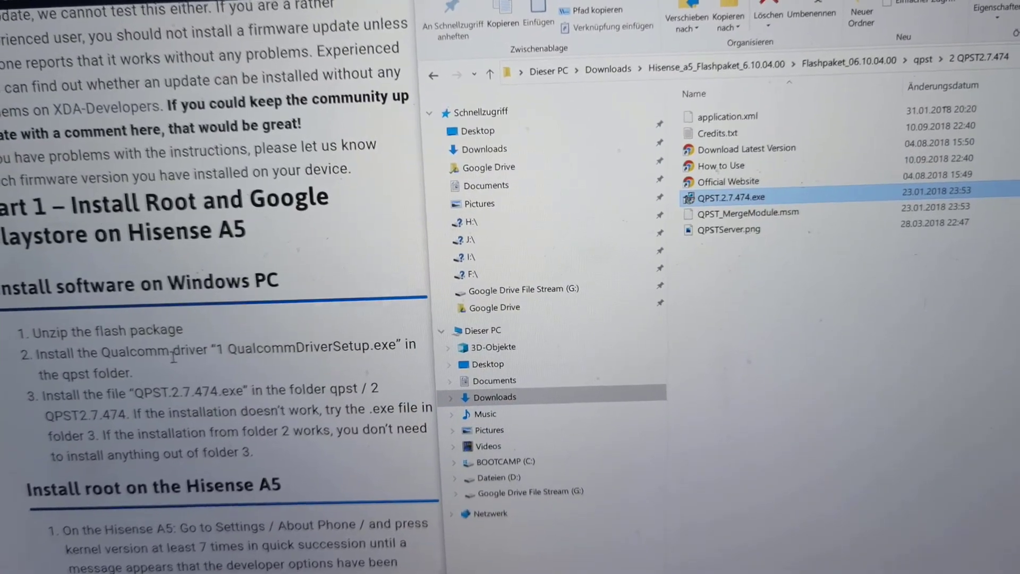
# Go through About phone and Other settings into Developer options and reach OEM unlocking.
pyautogui.scroll(-3)
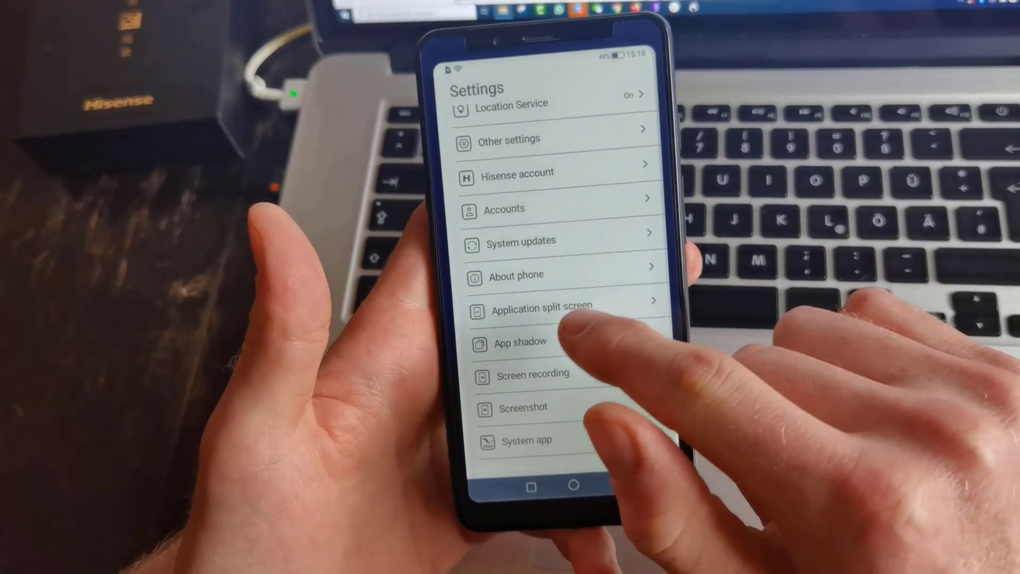
pyautogui.click(517, 275)
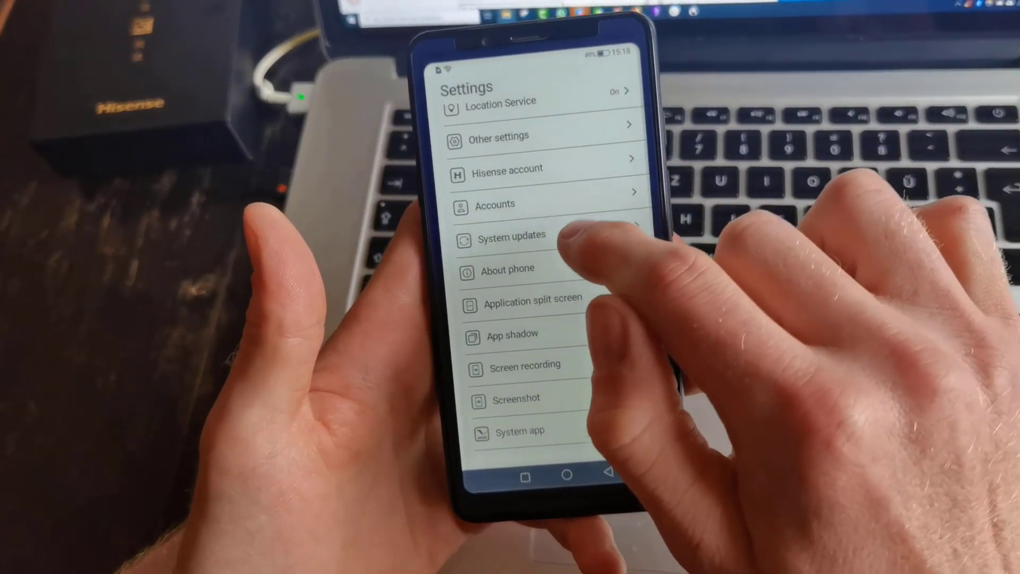
pyautogui.click(502, 138)
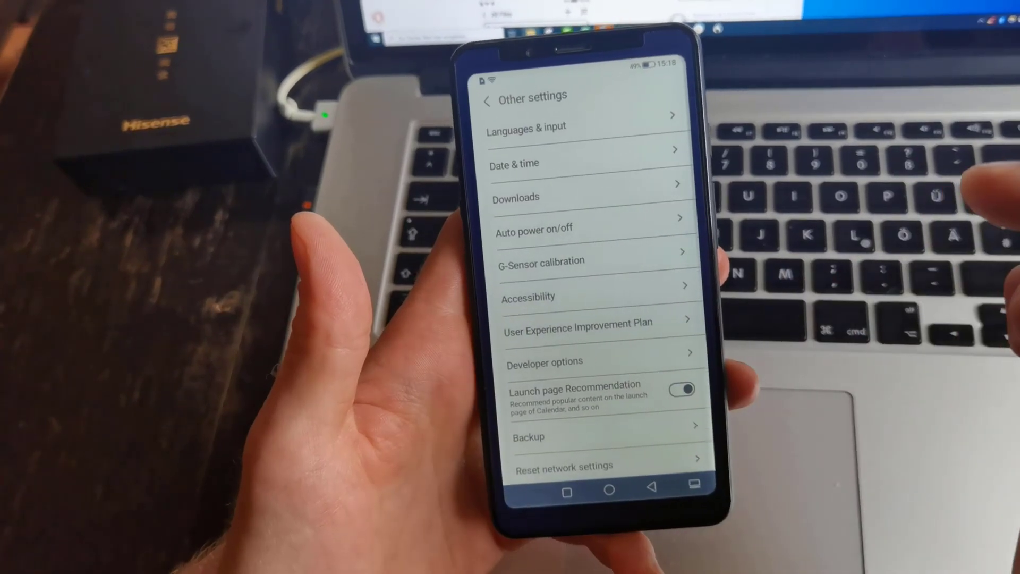
pyautogui.click(545, 362)
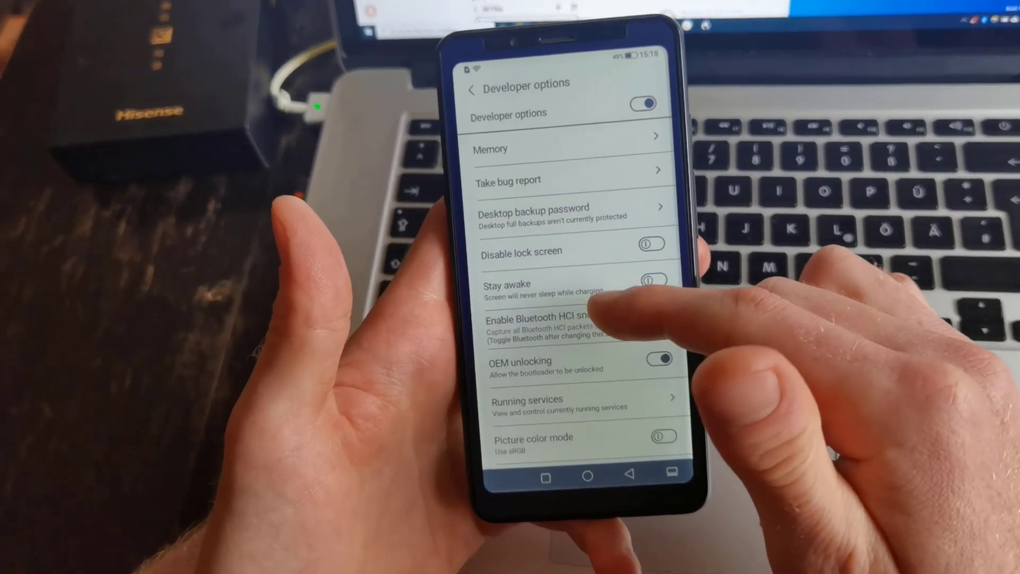
pyautogui.scroll(-3)
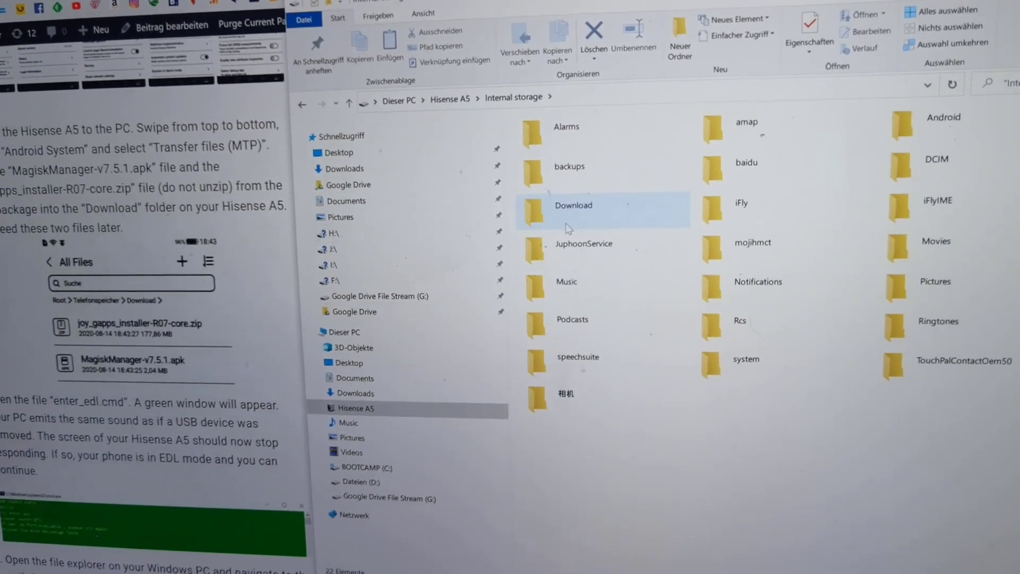
# Copy MagiskManager-v7.5.1.apk and joy_gapps_installer-R07-core.zip from the flash package into the phone's Download folder.
pyautogui.doubleClick(573, 206)
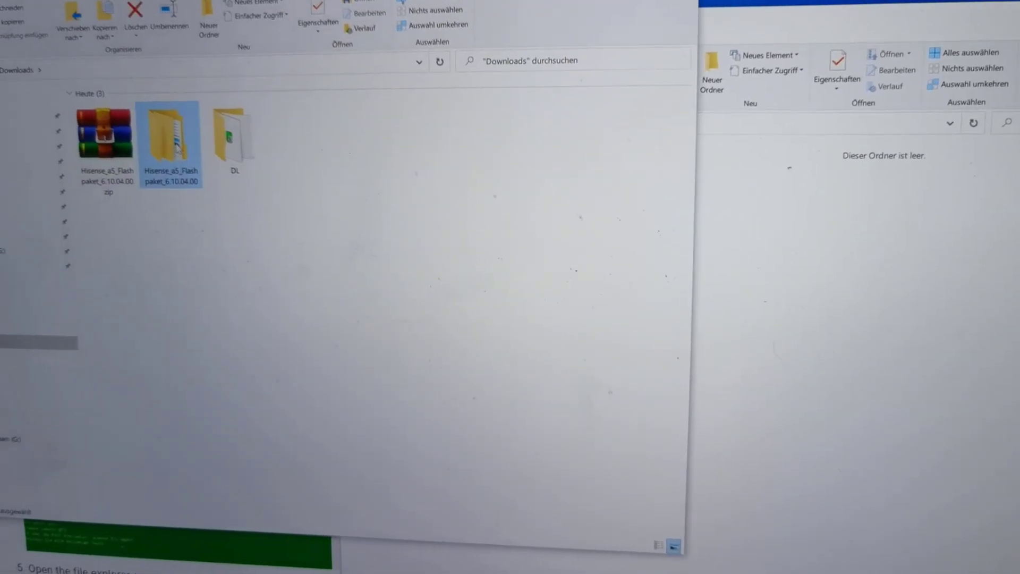
pyautogui.doubleClick(170, 133)
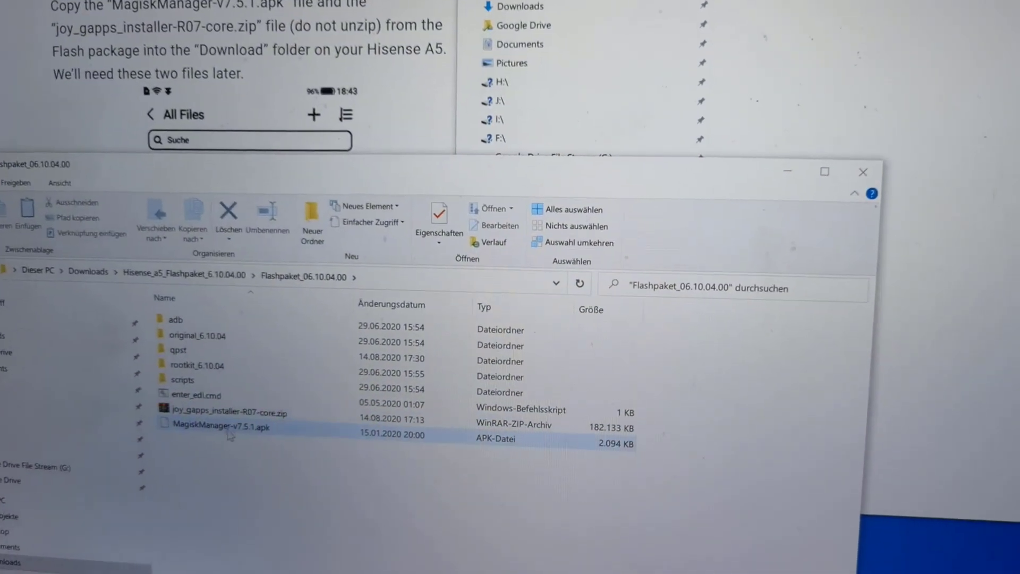
pyautogui.rightClick(219, 427)
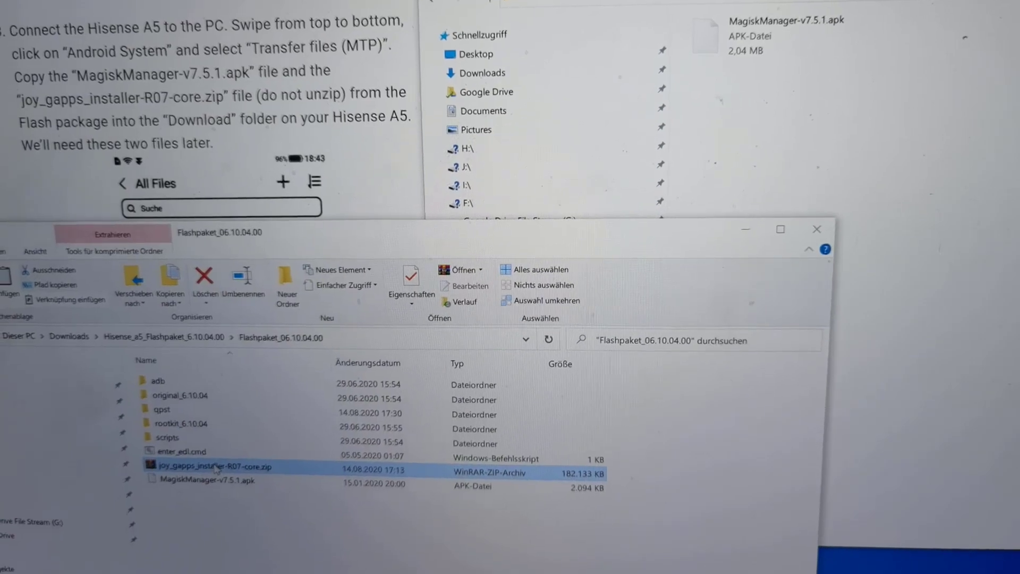
pyautogui.rightClick(209, 467)
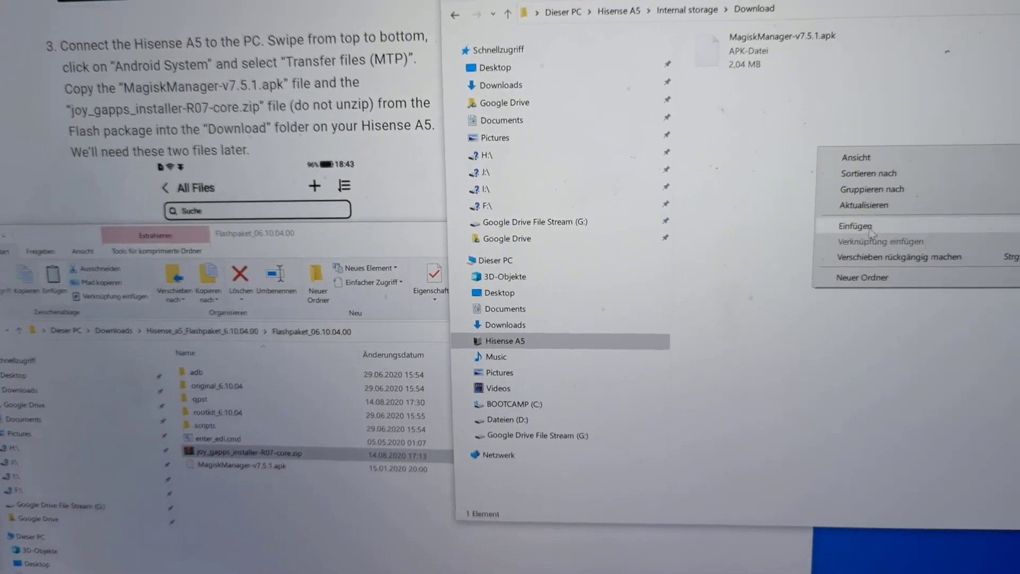
pyautogui.click(850, 226)
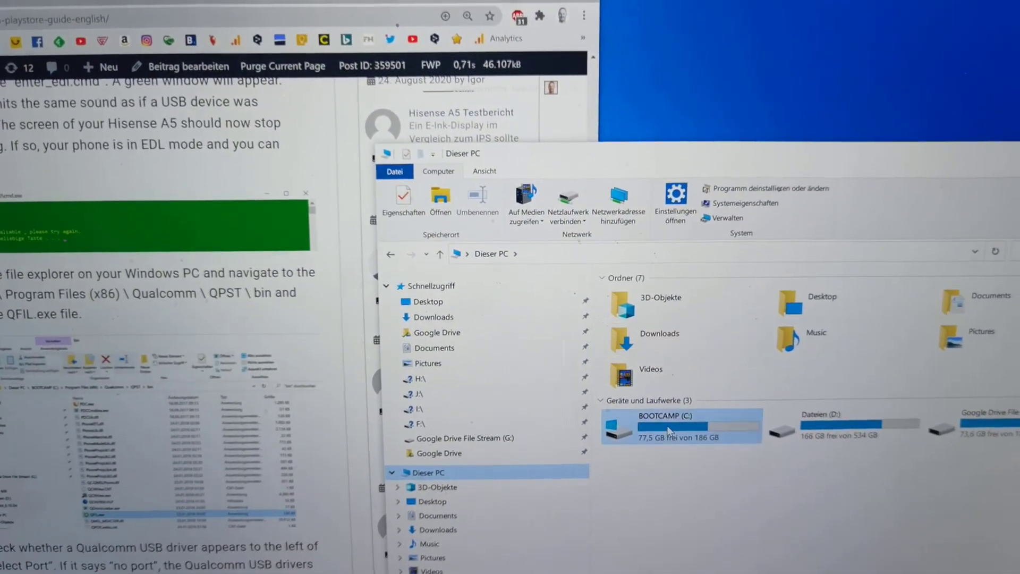
# Navigate C: > Program Files (x86) > Qualcomm > QPST > bin and look through its file list.
pyautogui.doubleClick(667, 426)
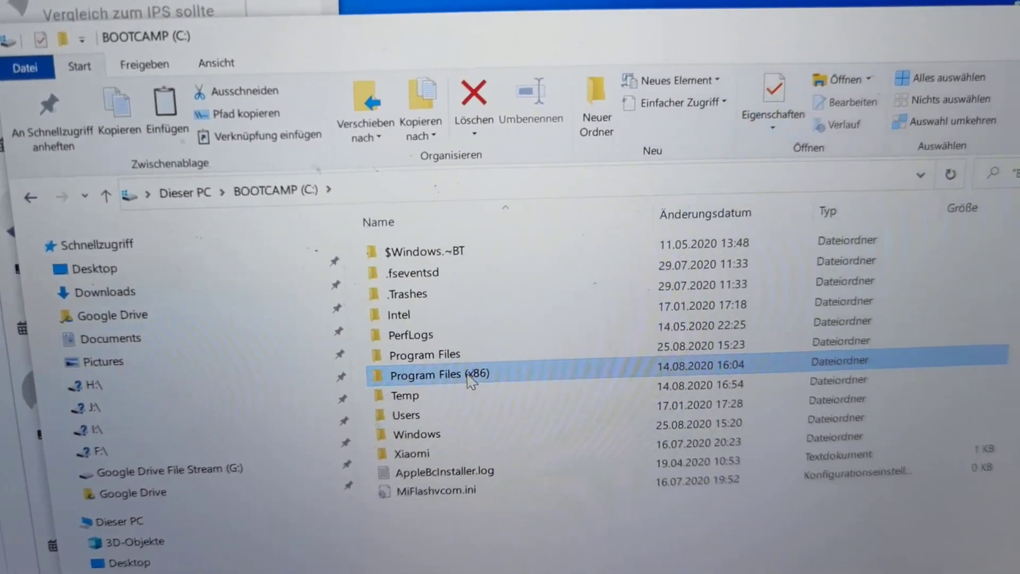
pyautogui.doubleClick(434, 375)
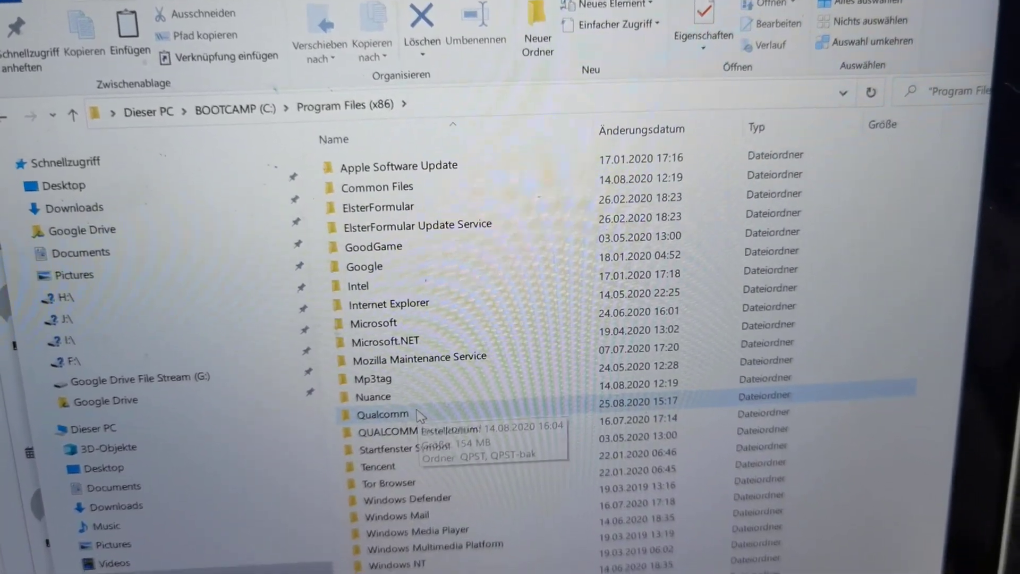
pyautogui.doubleClick(383, 414)
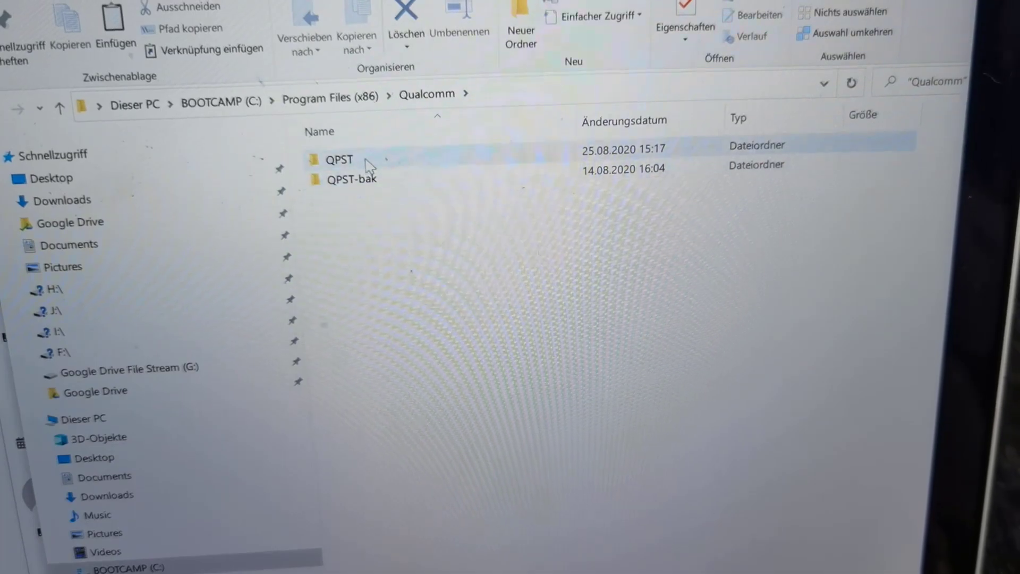
pyautogui.click(342, 162)
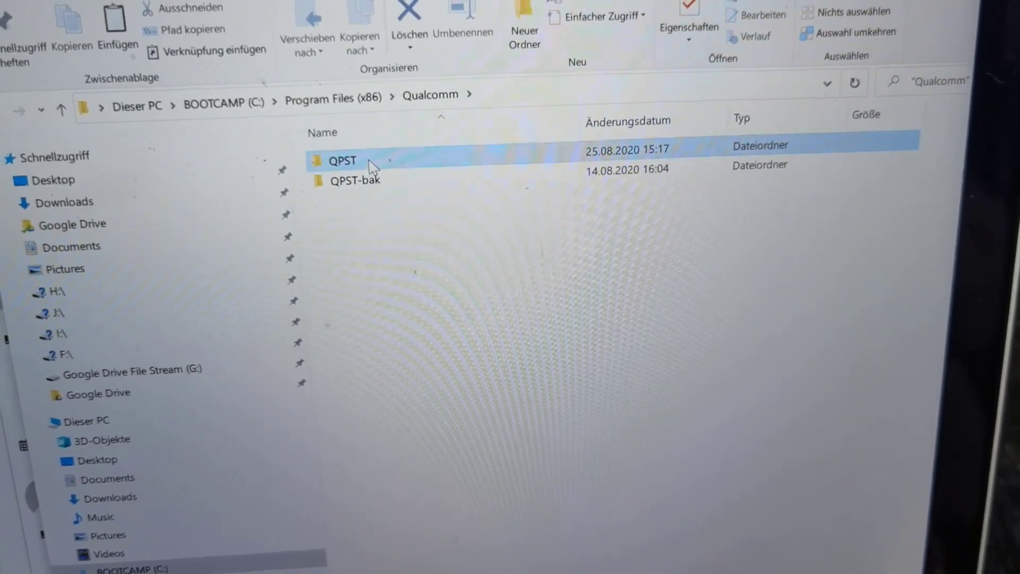
pyautogui.doubleClick(340, 161)
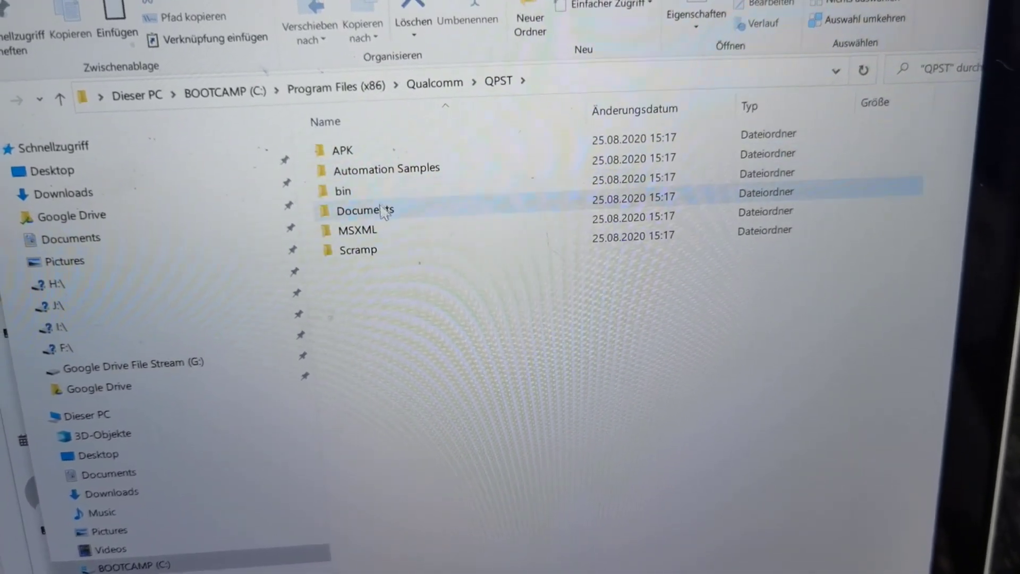
pyautogui.doubleClick(341, 191)
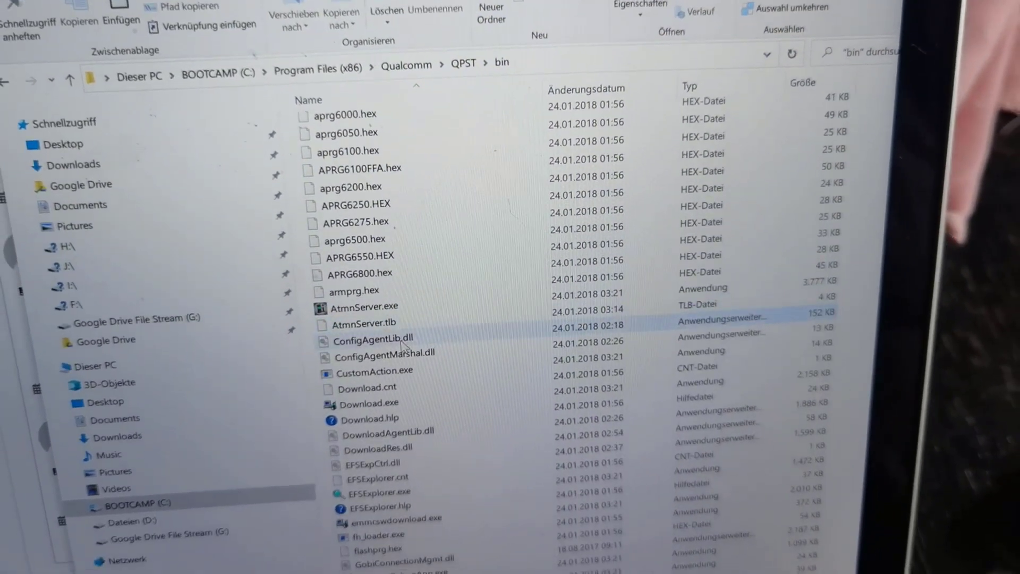
pyautogui.scroll(-3)
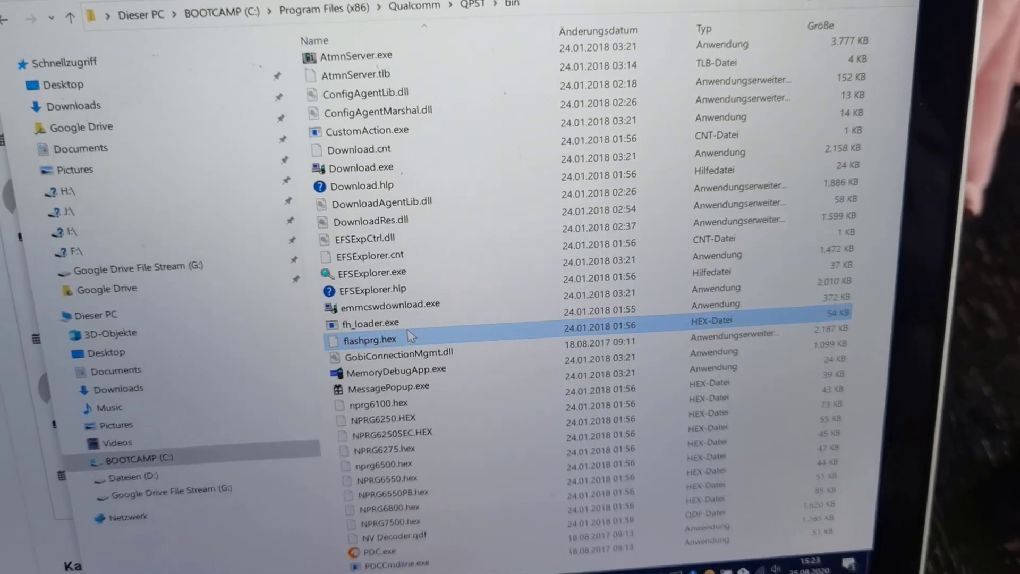
pyautogui.scroll(-3)
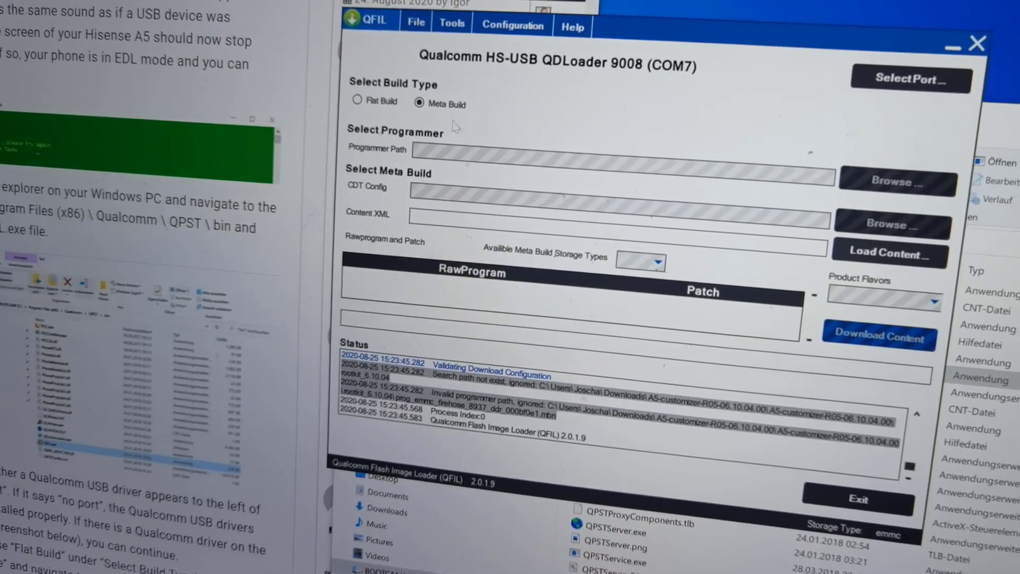
# Set QFIL's build type to Flat Build.
pyautogui.click(357, 100)
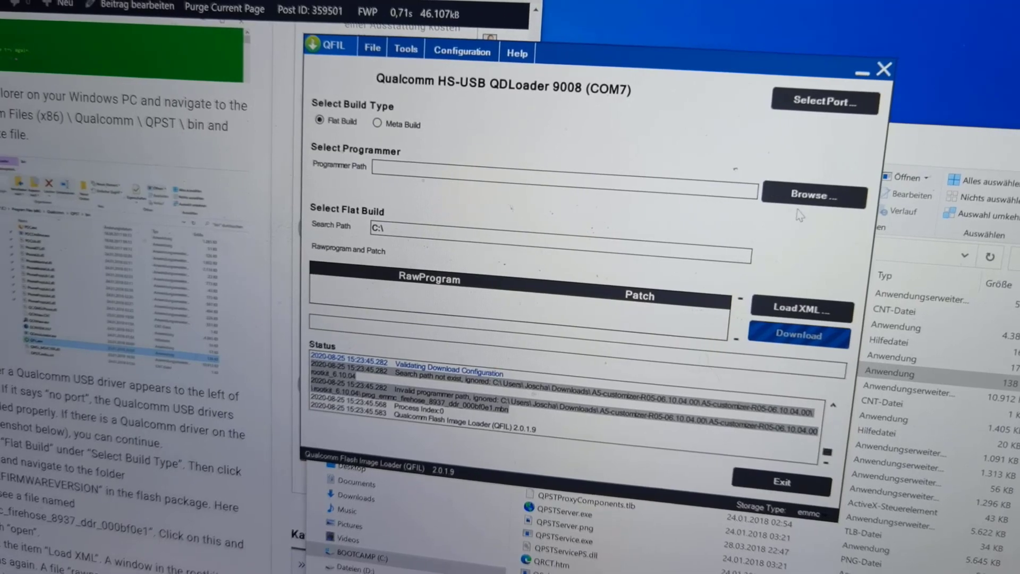
# Choose the firehose .mbn programmer from the rootkit_6.10.04 folder of the flash package.
pyautogui.click(814, 196)
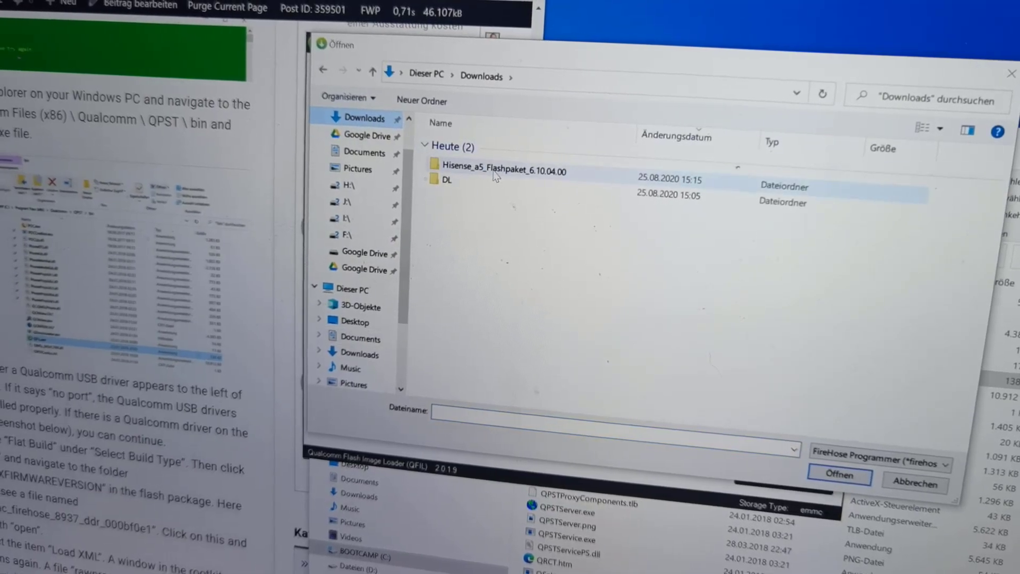
pyautogui.doubleClick(499, 171)
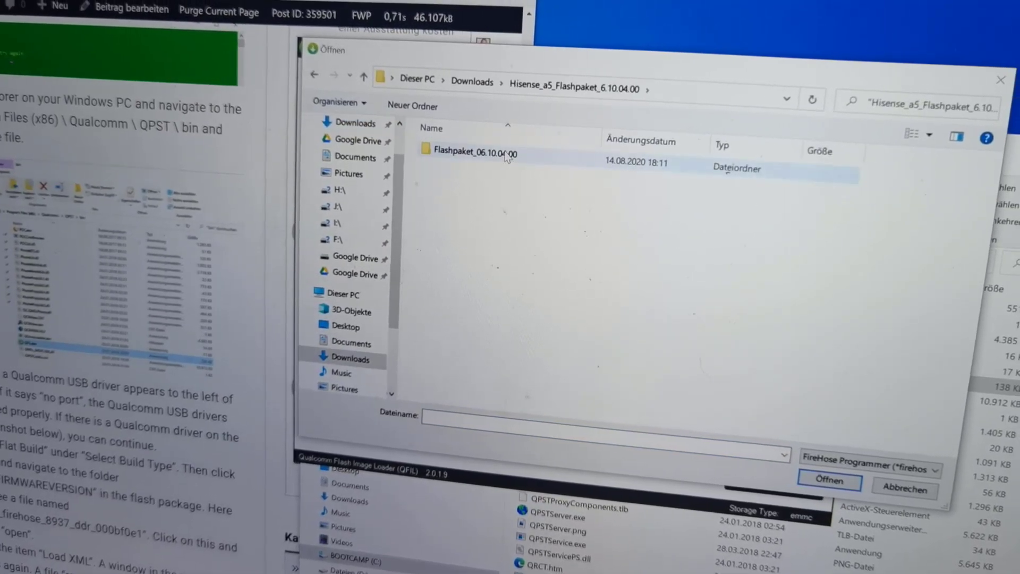
pyautogui.doubleClick(474, 153)
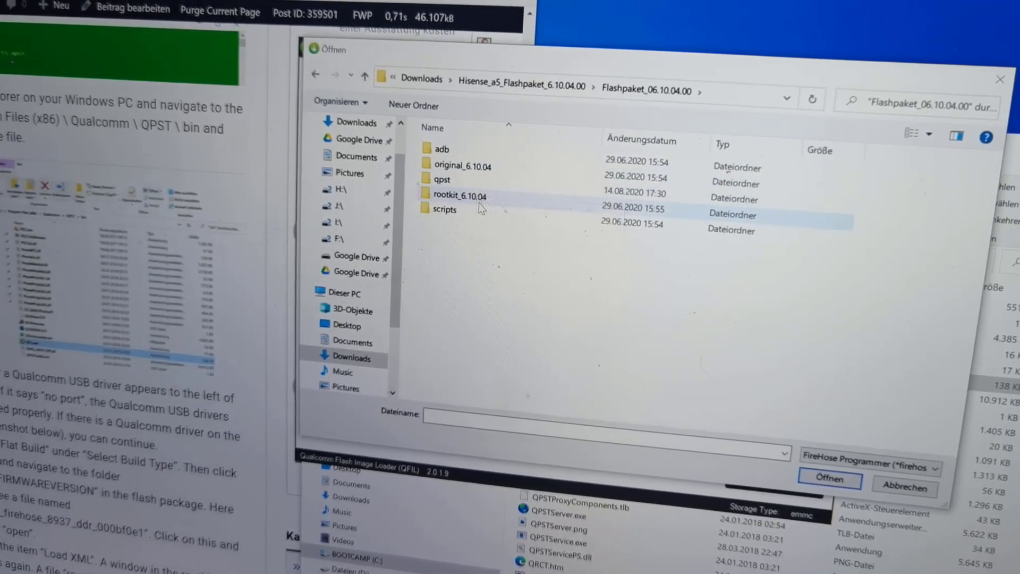
pyautogui.moveTo(474, 200)
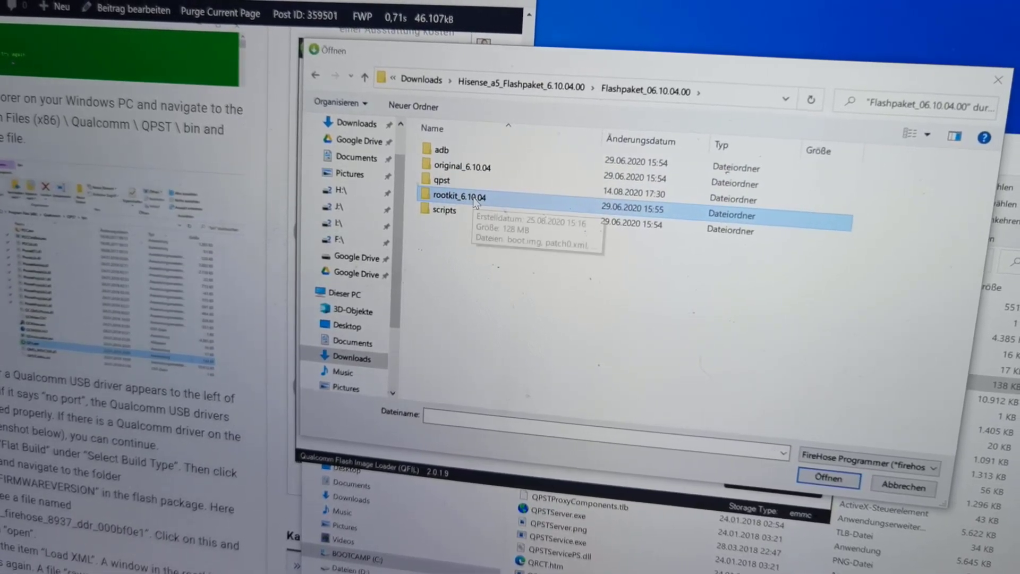
pyautogui.doubleClick(458, 197)
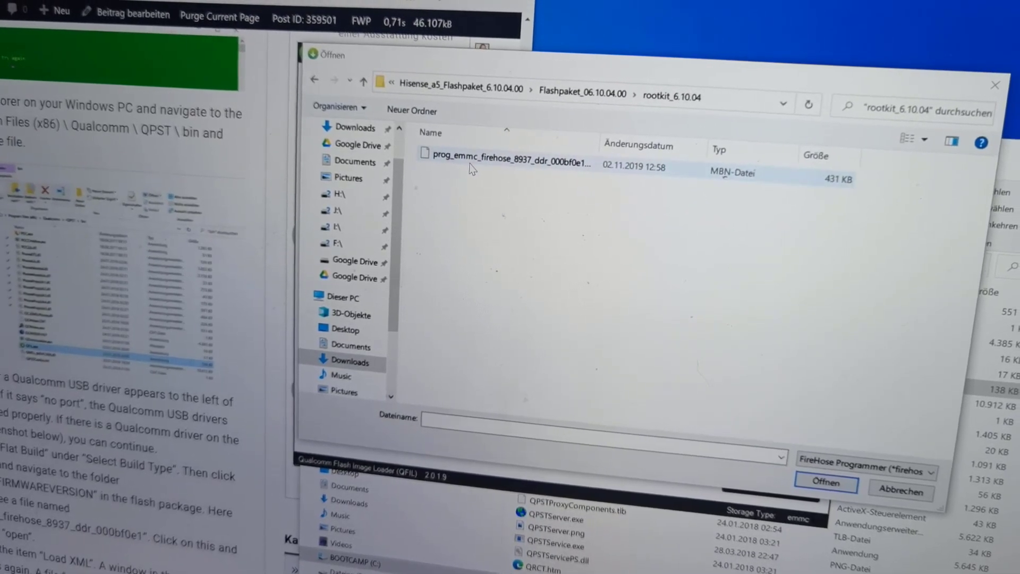
pyautogui.click(501, 157)
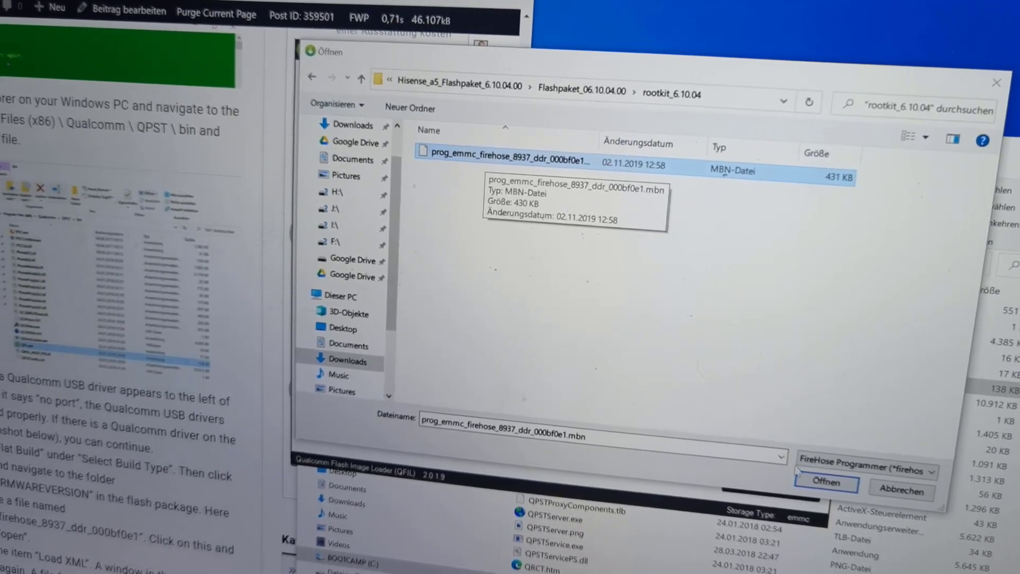
pyautogui.click(827, 483)
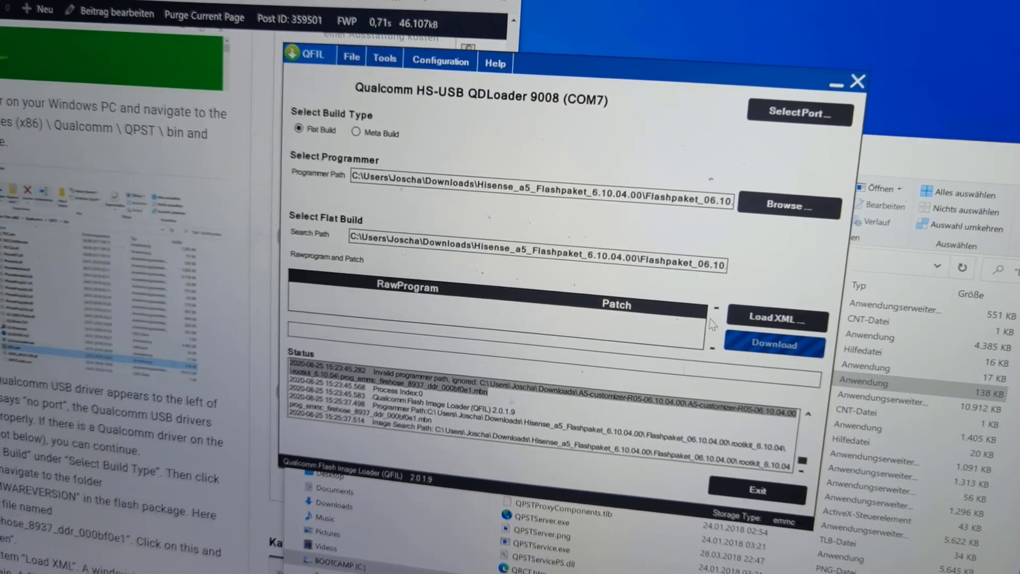
# Load rawprogram_000bf0e1_joygram.xml and patch0.xml as the XML files.
pyautogui.click(776, 318)
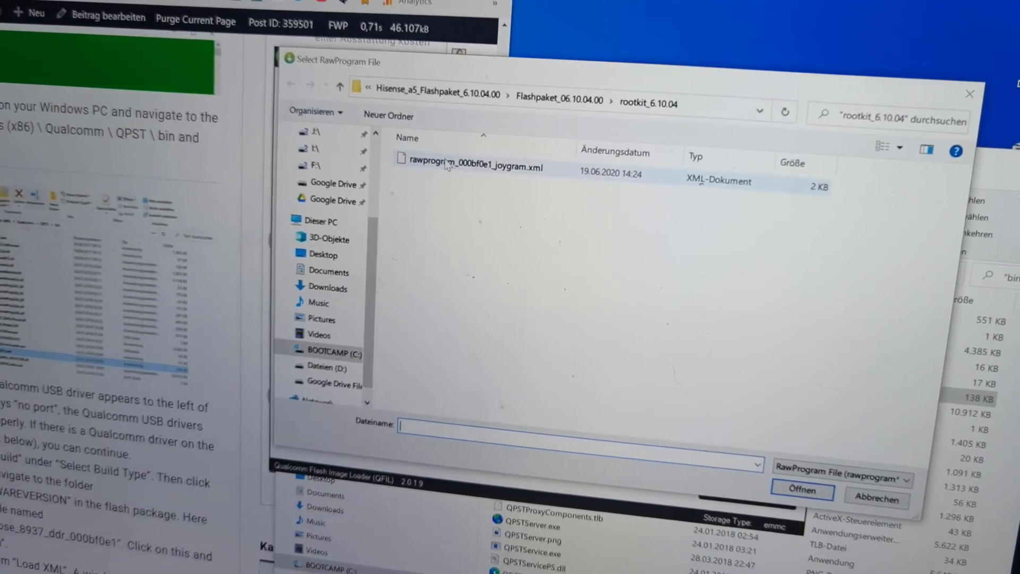
pyautogui.moveTo(432, 164)
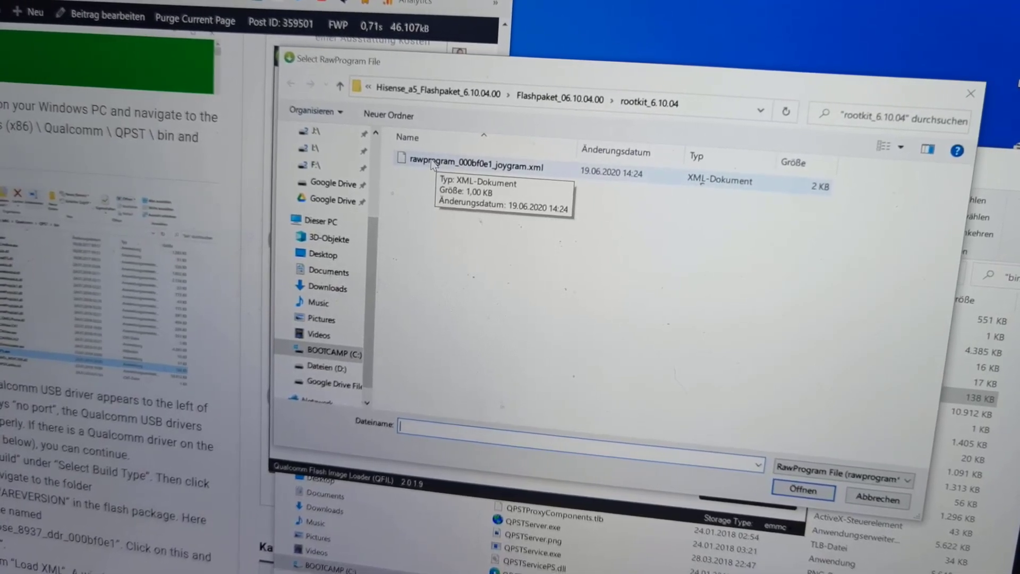
pyautogui.click(465, 166)
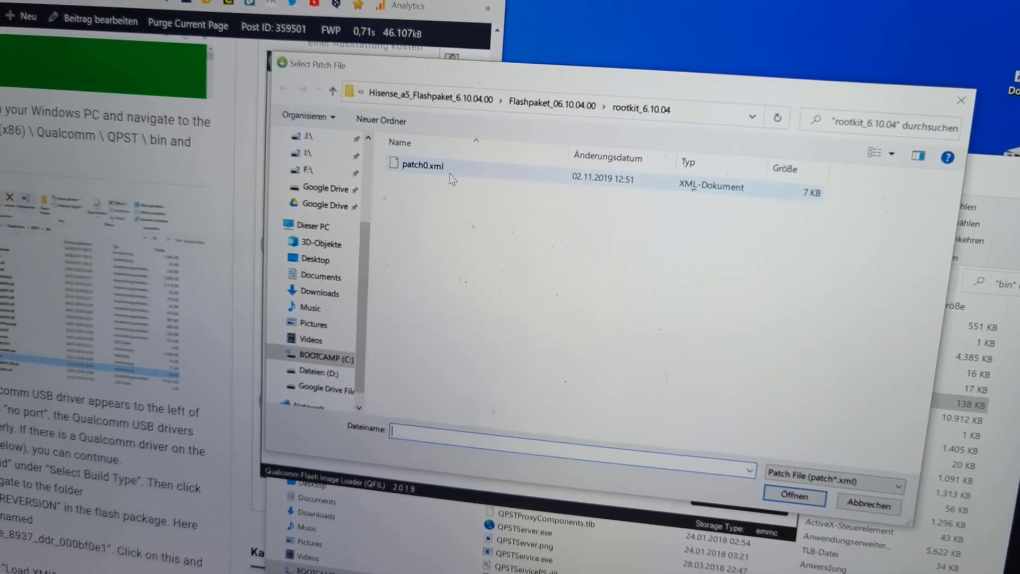
pyautogui.moveTo(440, 168)
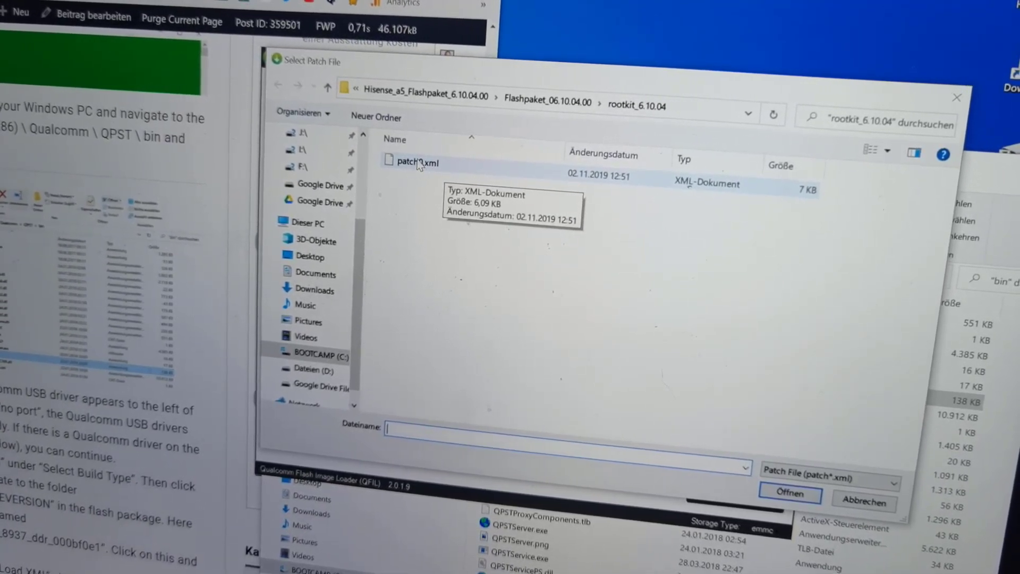
pyautogui.click(410, 162)
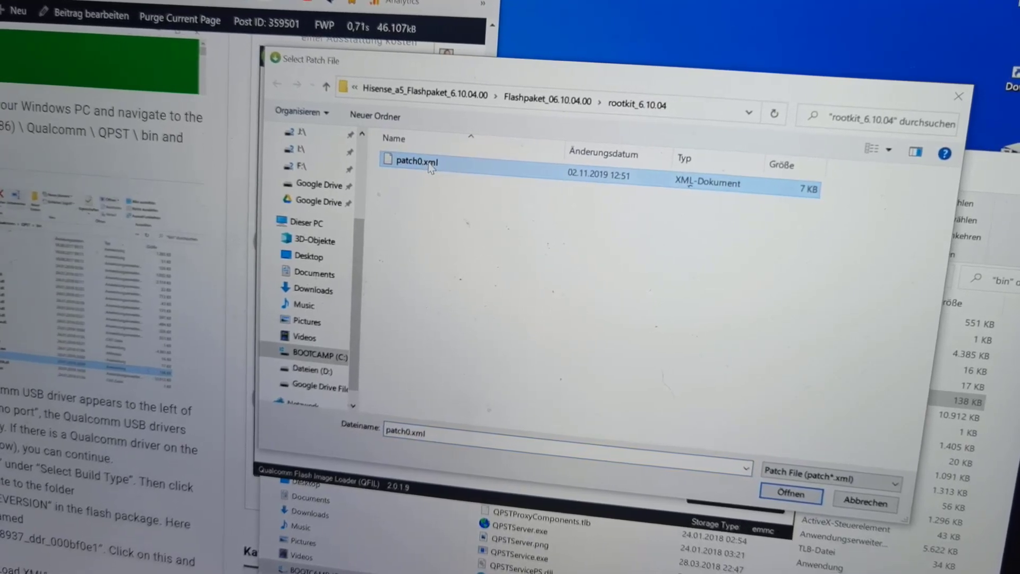
pyautogui.click(789, 494)
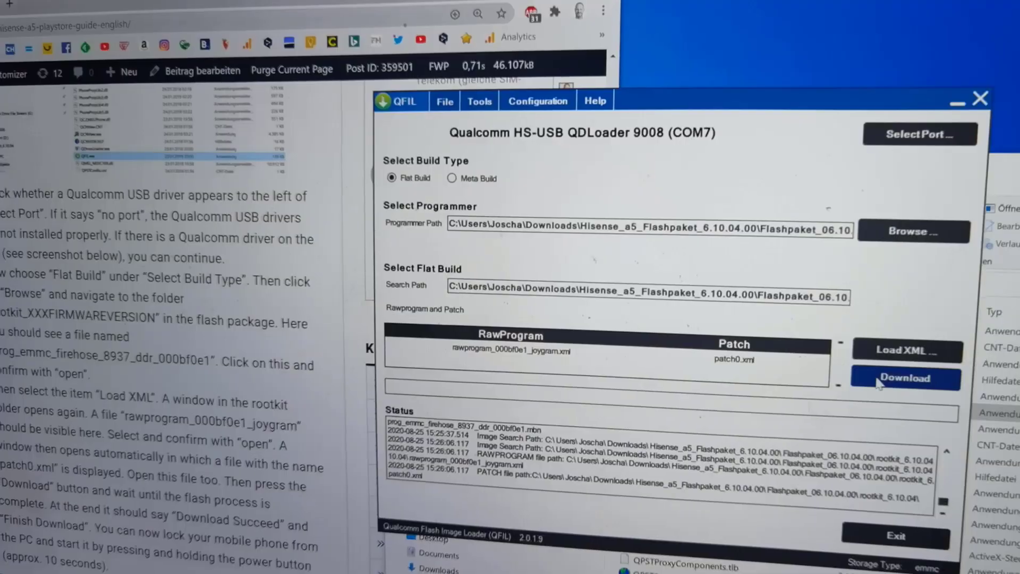
# Start the Download so the rootkit files flash to the phone and the status log runs.
pyautogui.click(906, 379)
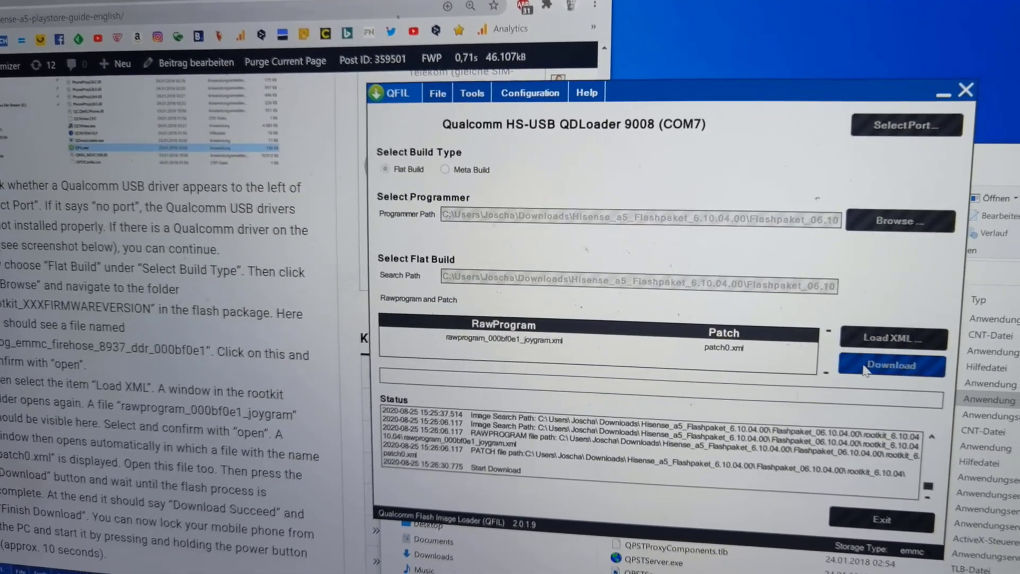
pyautogui.click(892, 366)
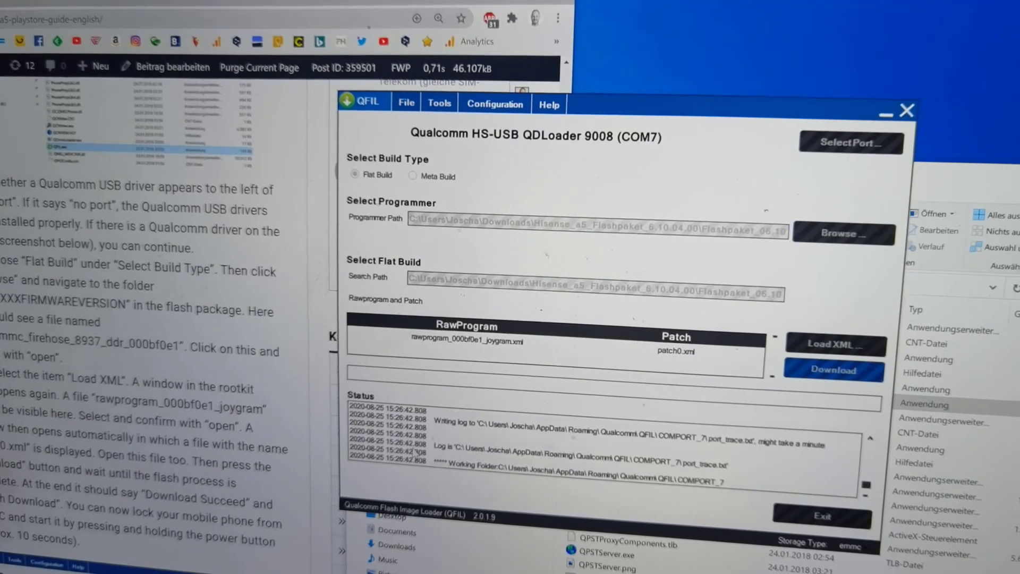
pyautogui.click(832, 371)
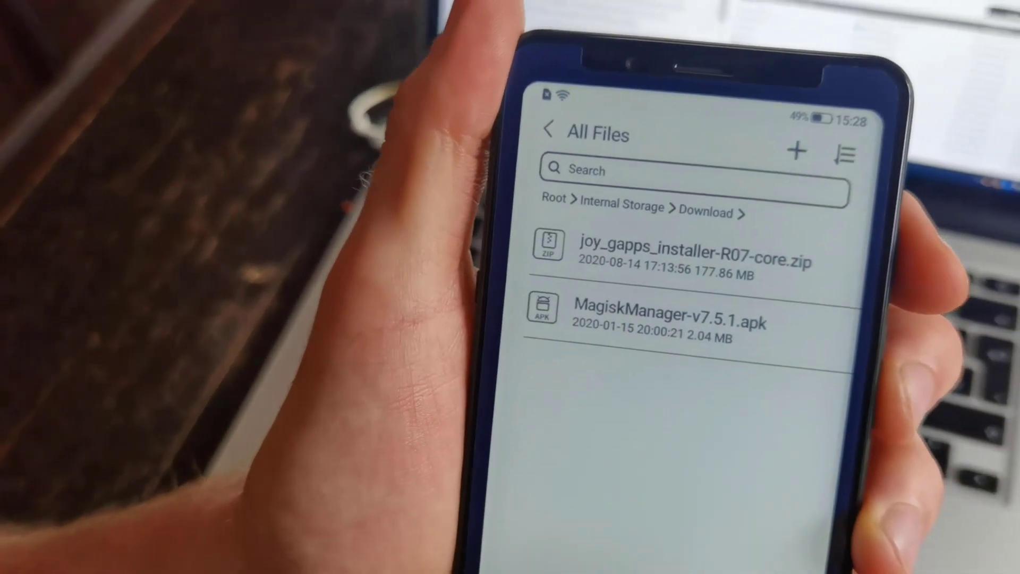
# Install MagiskManager-v7.5.1.apk from Download and confirm it as a trusted app.
pyautogui.click(669, 315)
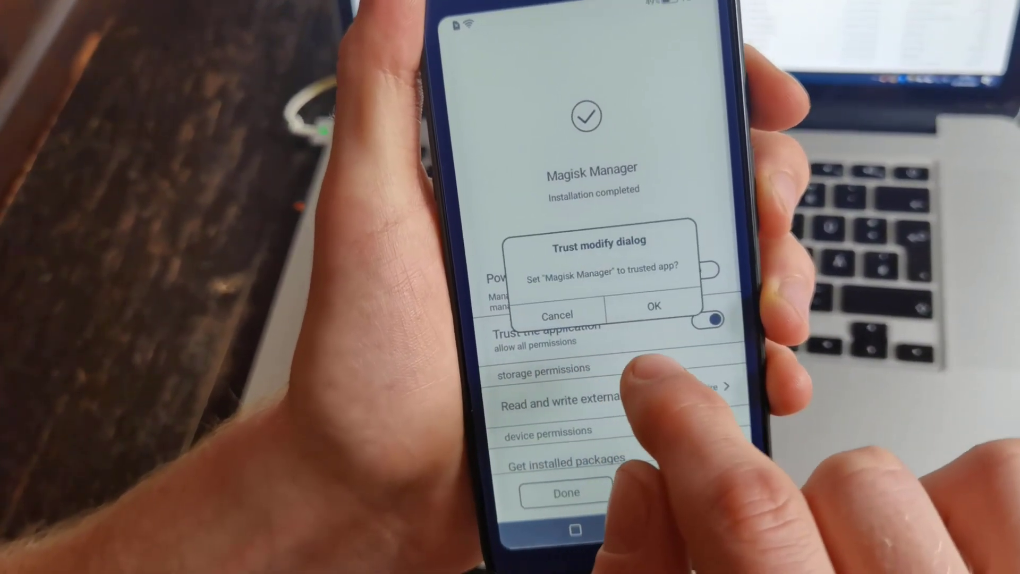
pyautogui.click(652, 306)
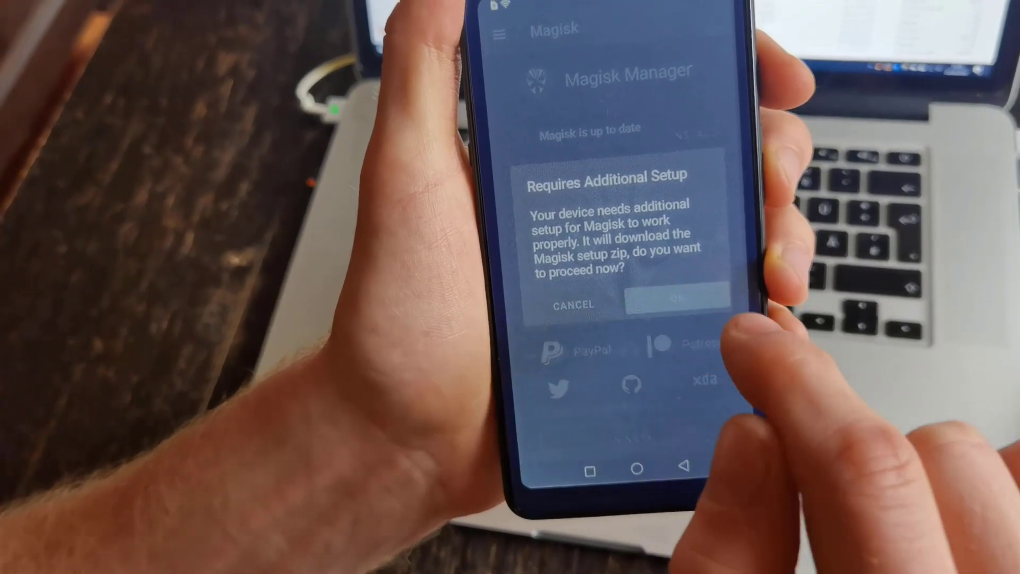
# Accept the Requires Additional Setup prompt to download the Magisk setup zip.
pyautogui.click(673, 304)
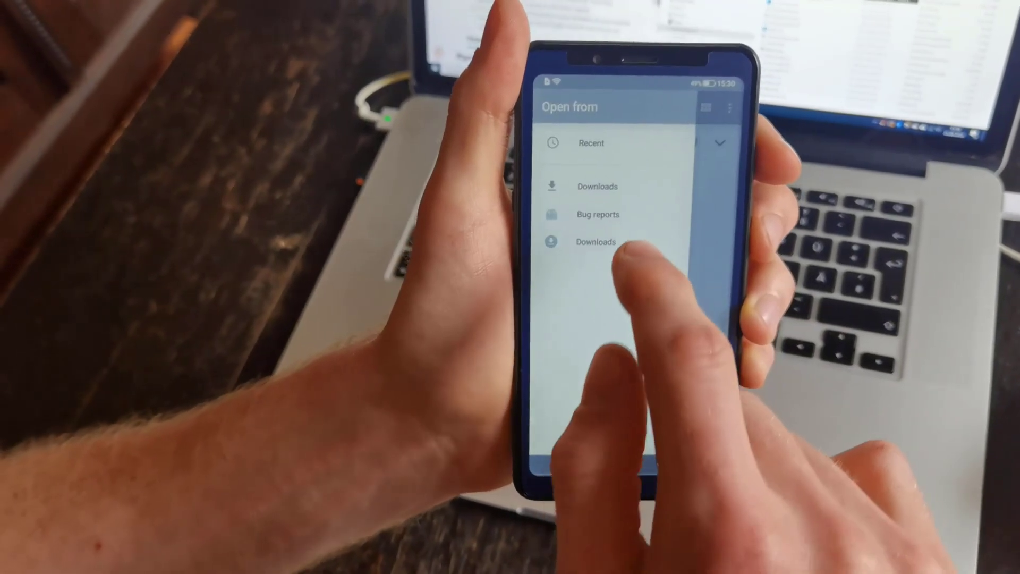
# Choose the Downloads location in the Magisk Manager file picker.
pyautogui.click(595, 243)
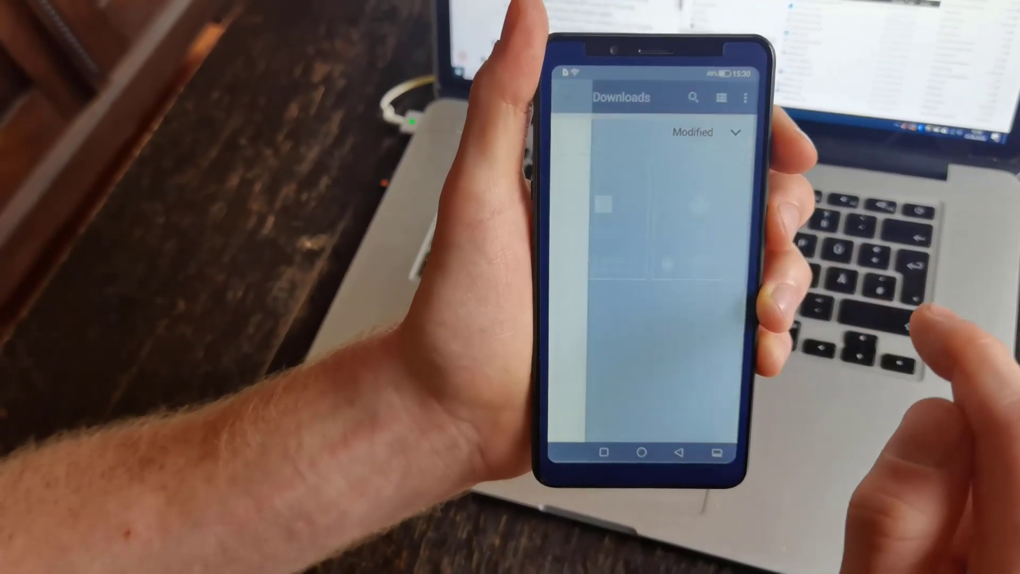